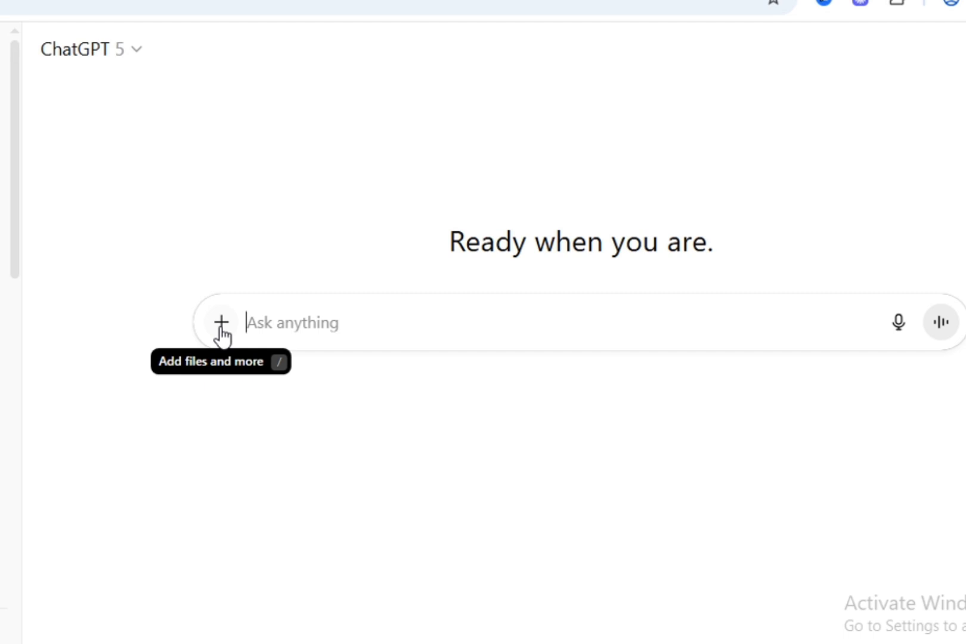
Step: Enable Study and learn mode for the new chat via the extra chat tools menu
left_click(221, 322)
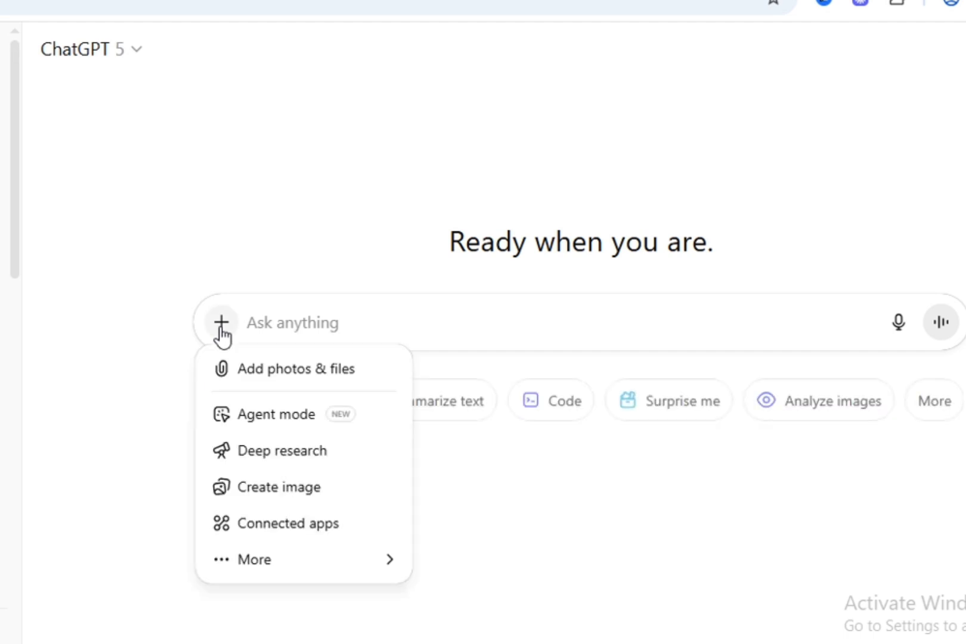
left_click(254, 559)
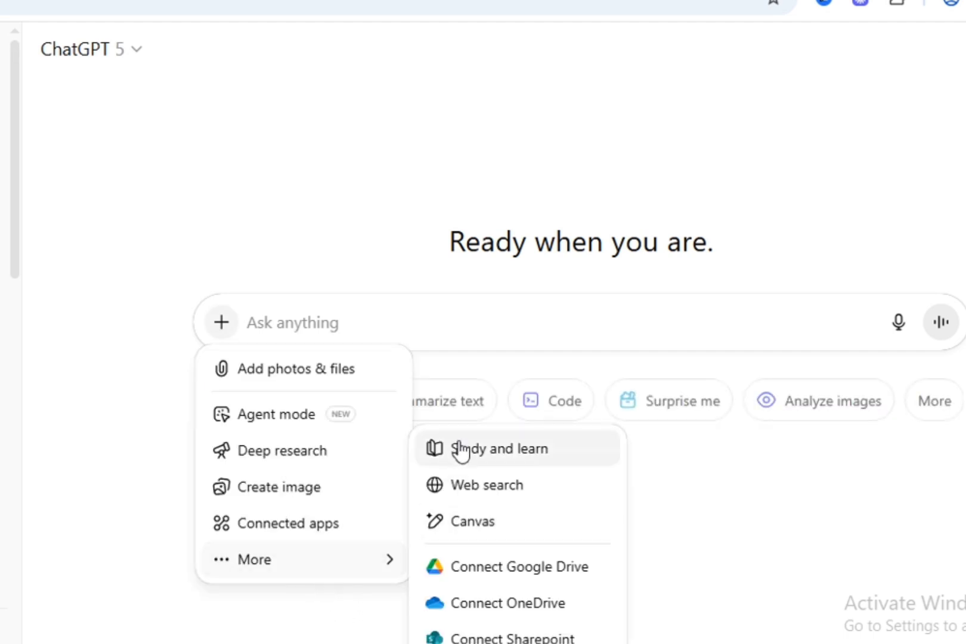
left_click(498, 448)
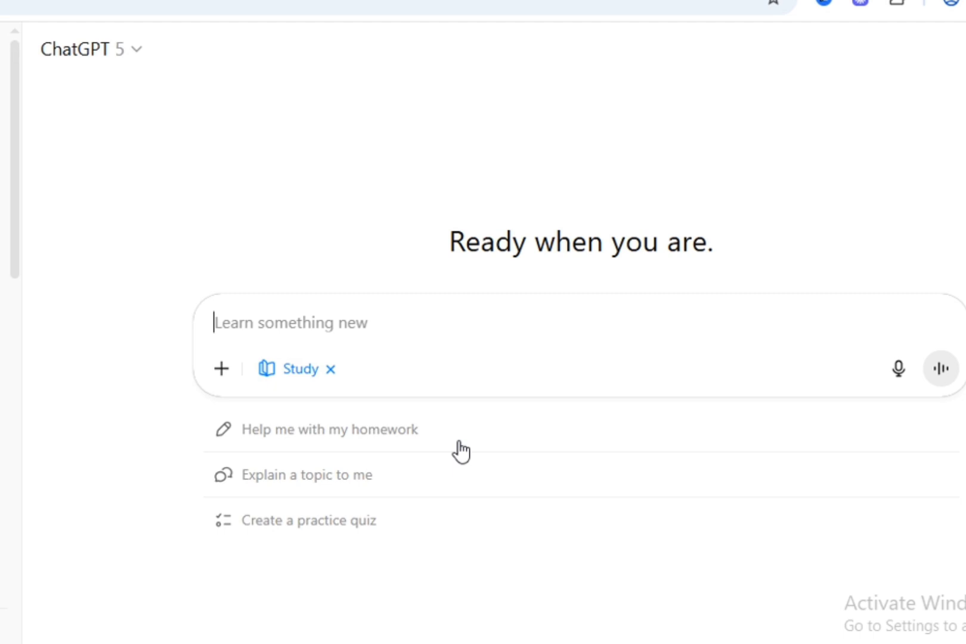
mouse_move(314, 320)
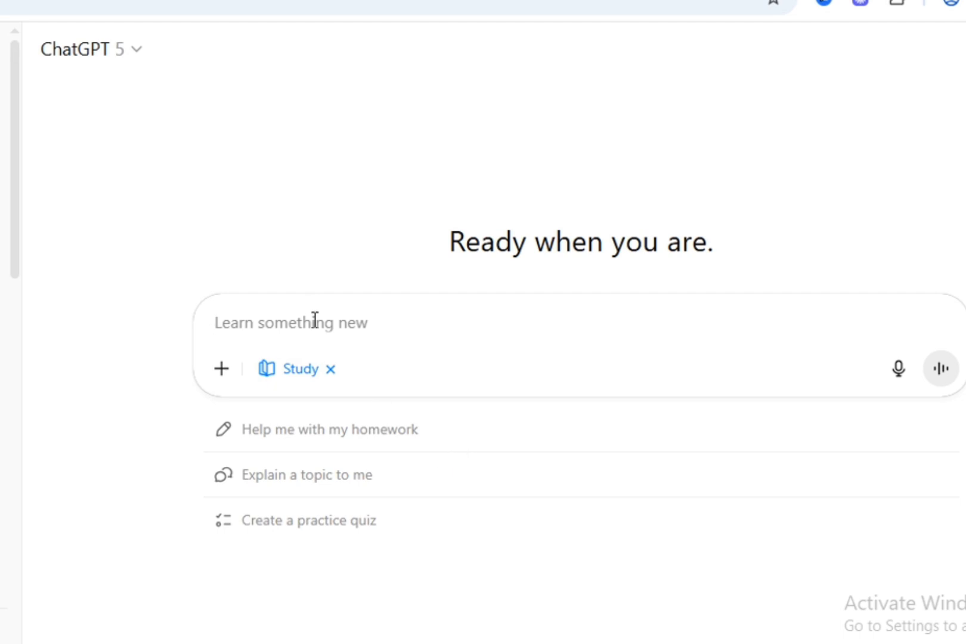
Step: Ask "help me solve x² + 5x + 6 = 0" and read the step-by-step factoring to x = −2 or x = −3
type("help me sol")
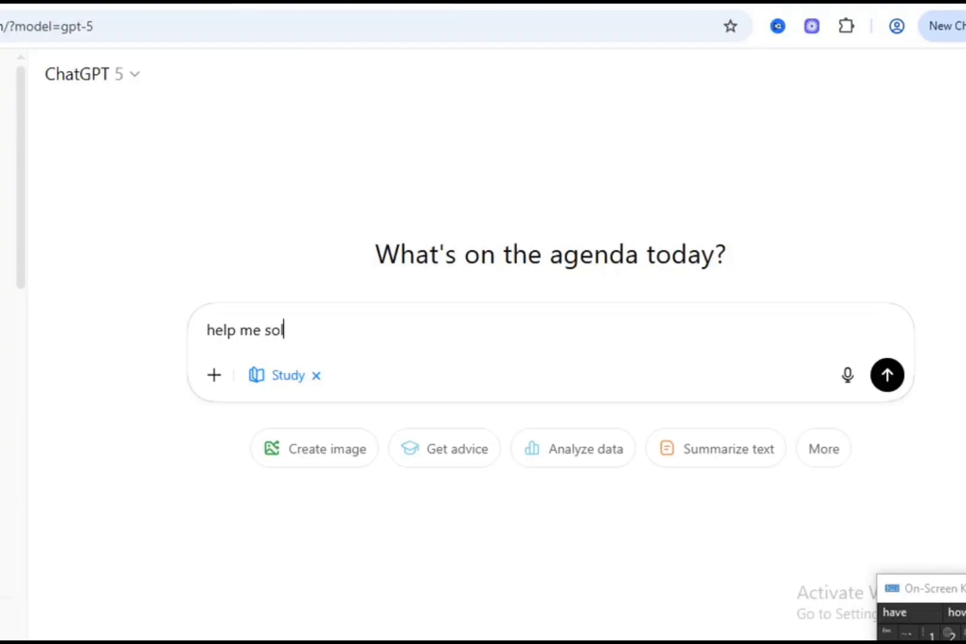
type("ve x² + 5x + 6 = 0")
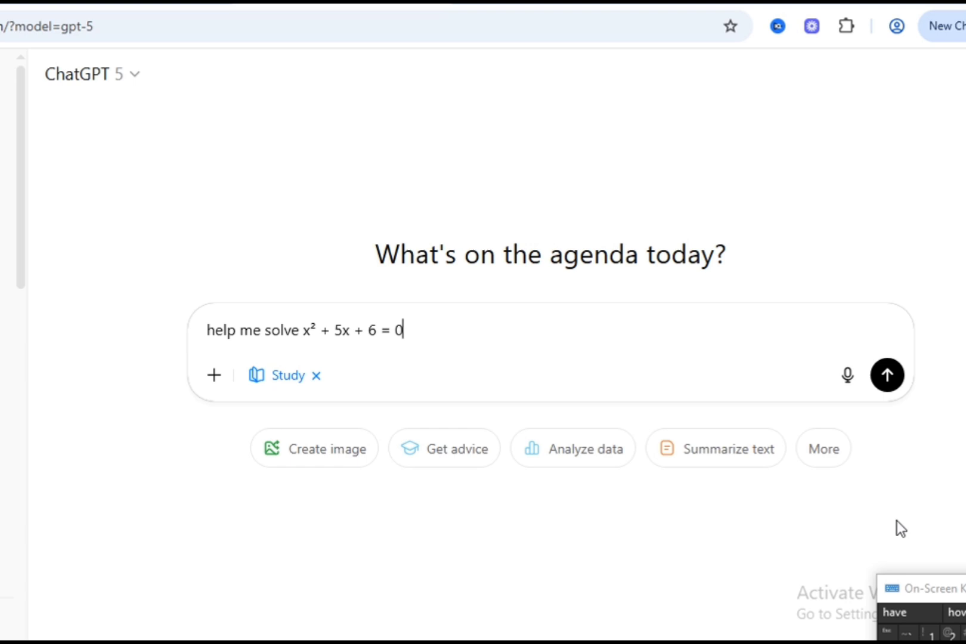
left_click(886, 375)
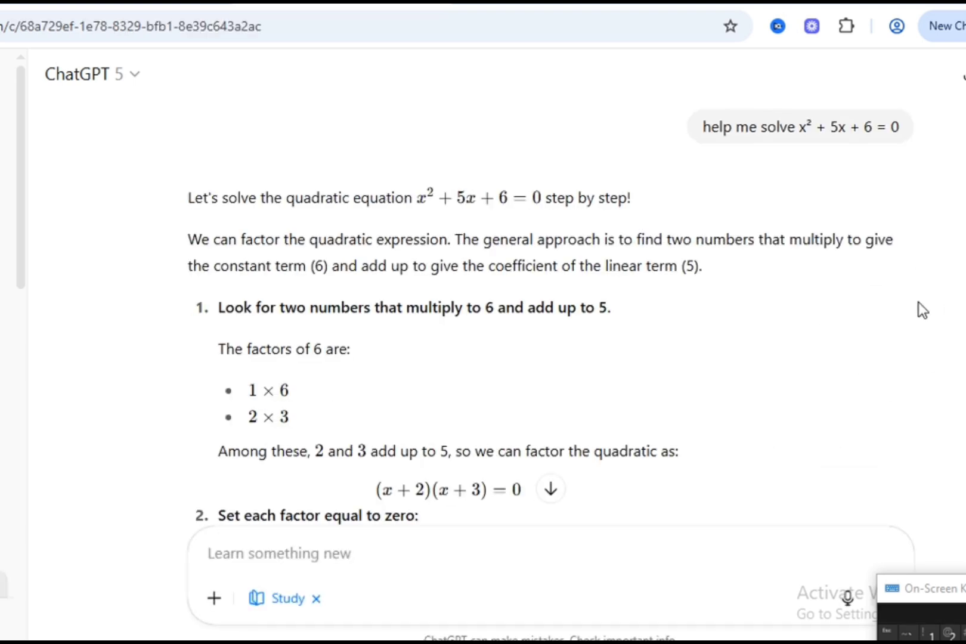
scroll("down", 3)
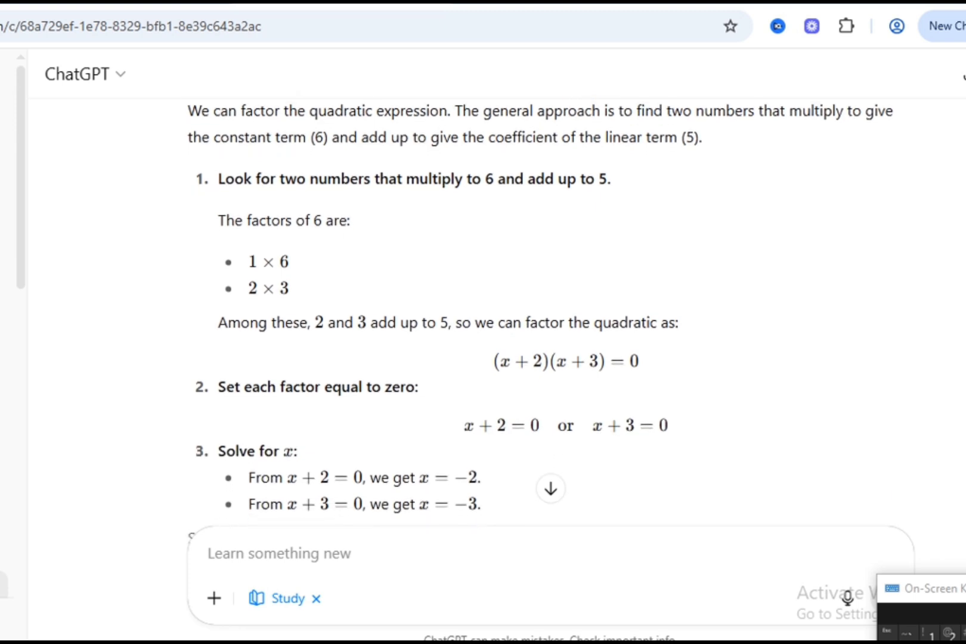
scroll("down", 3)
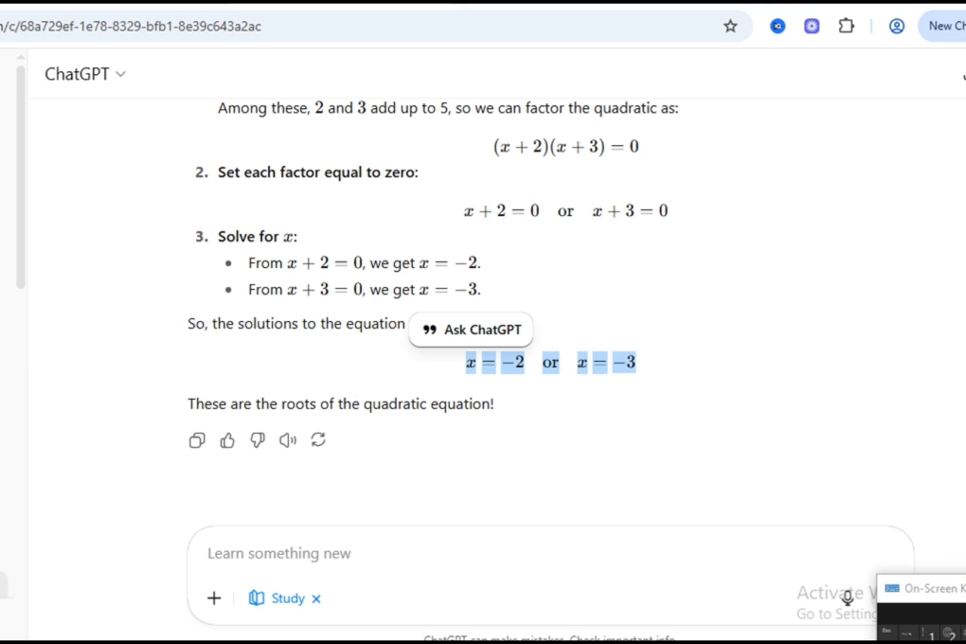
scroll("up", 3)
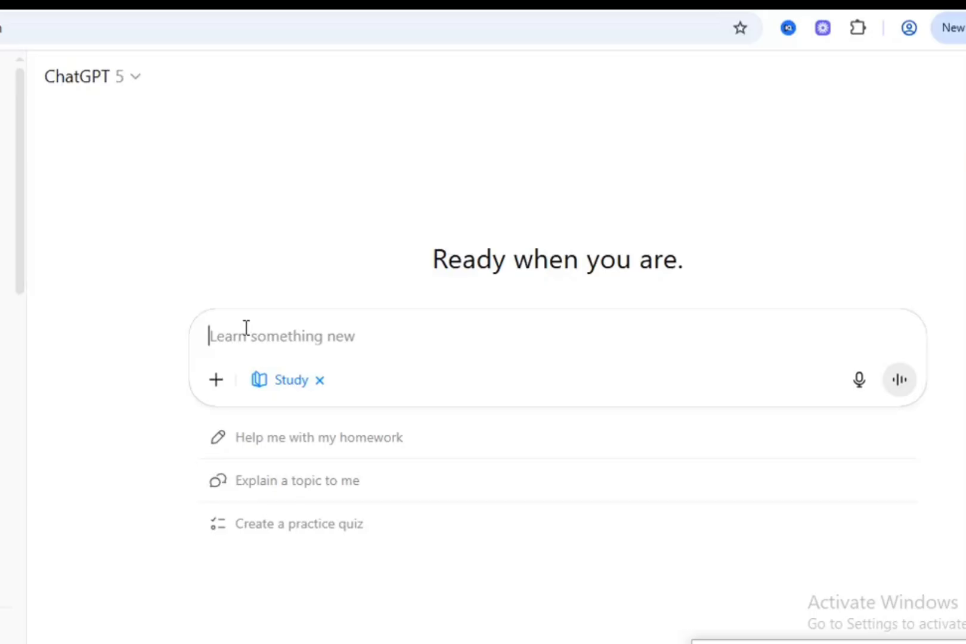
Step: Ask "Explain the causes of the French Revolution" and read the answer down to its Summary section
type("Explain the causes of the French Revolution")
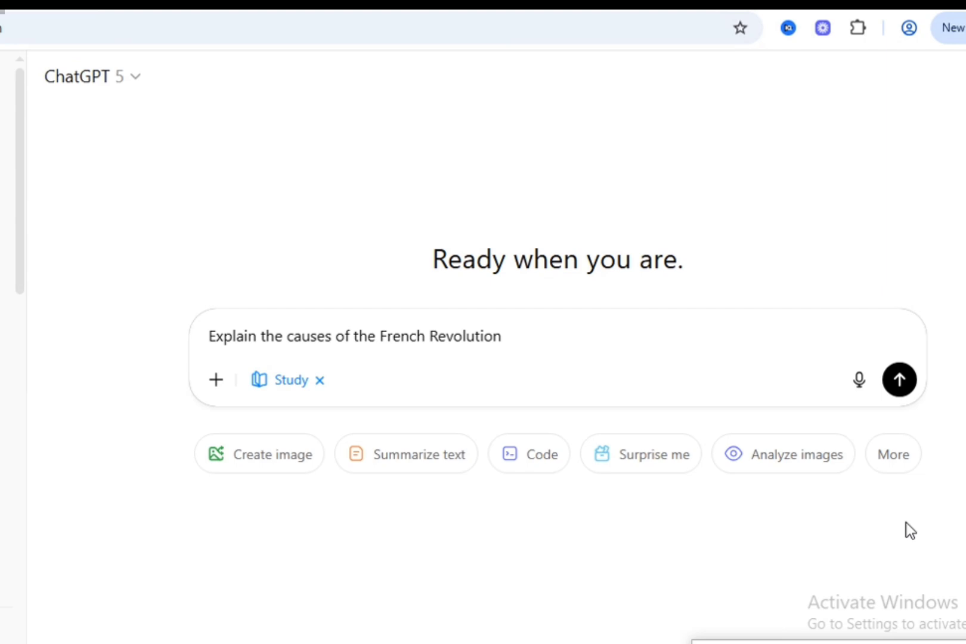
left_click(899, 379)
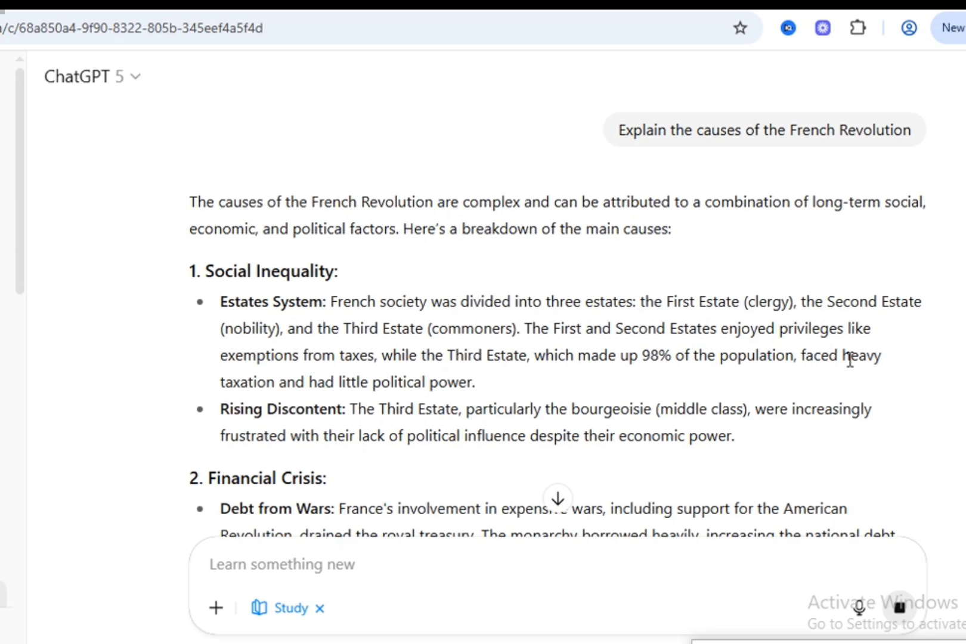
scroll("down", 3)
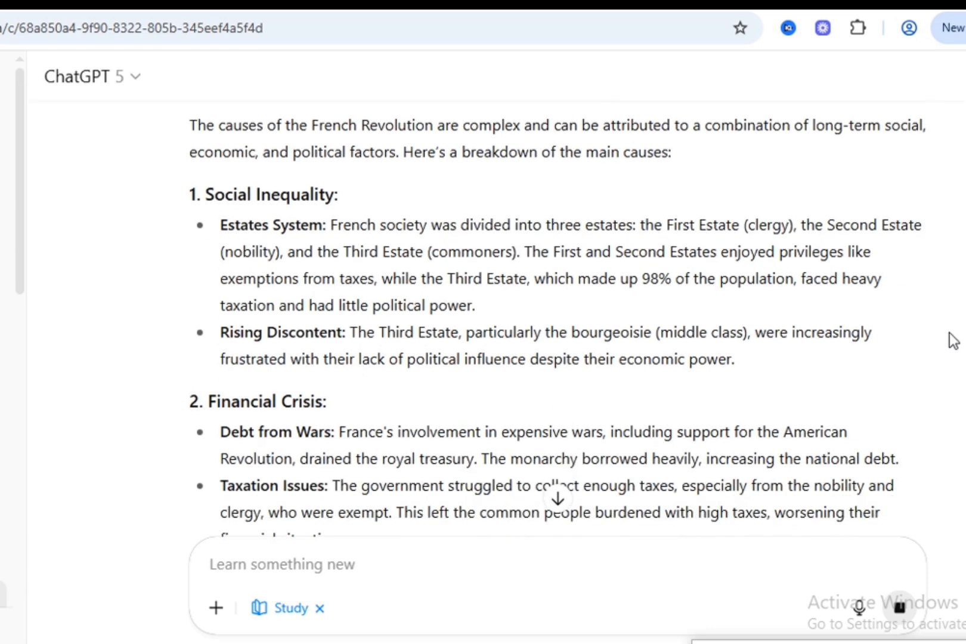
scroll("down", 3)
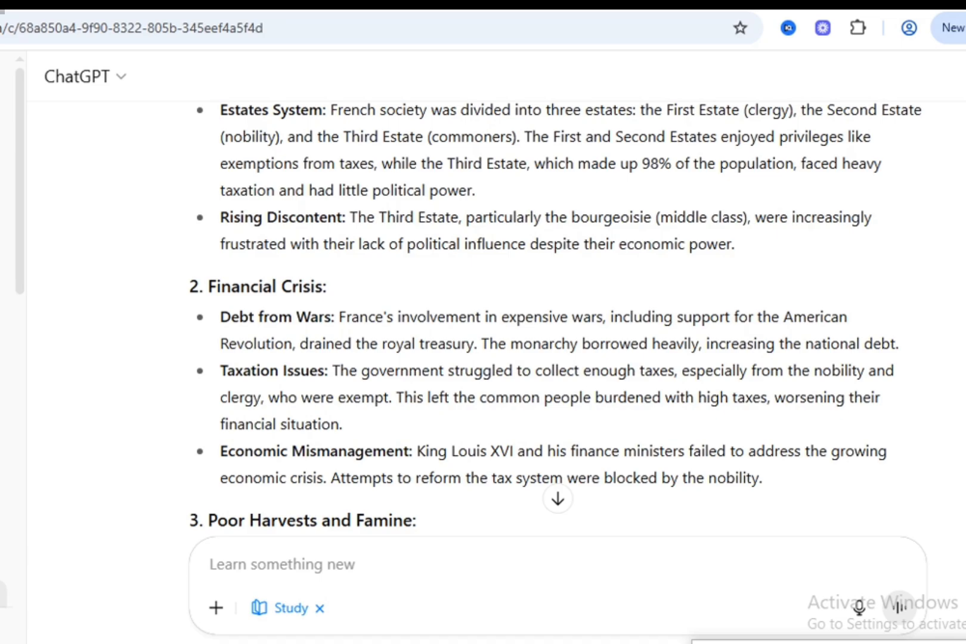
scroll("down", 3)
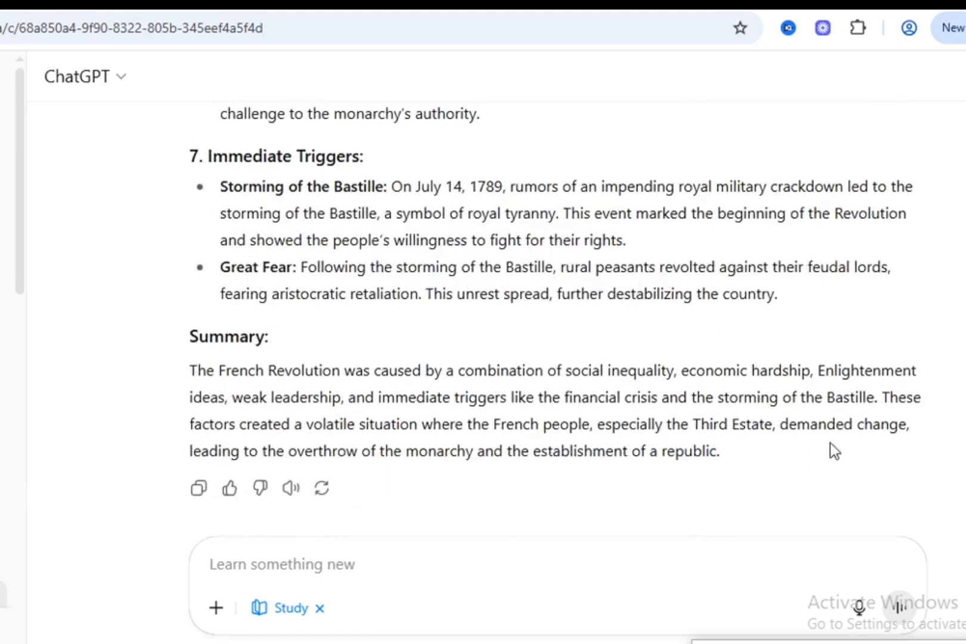
scroll("up", 3)
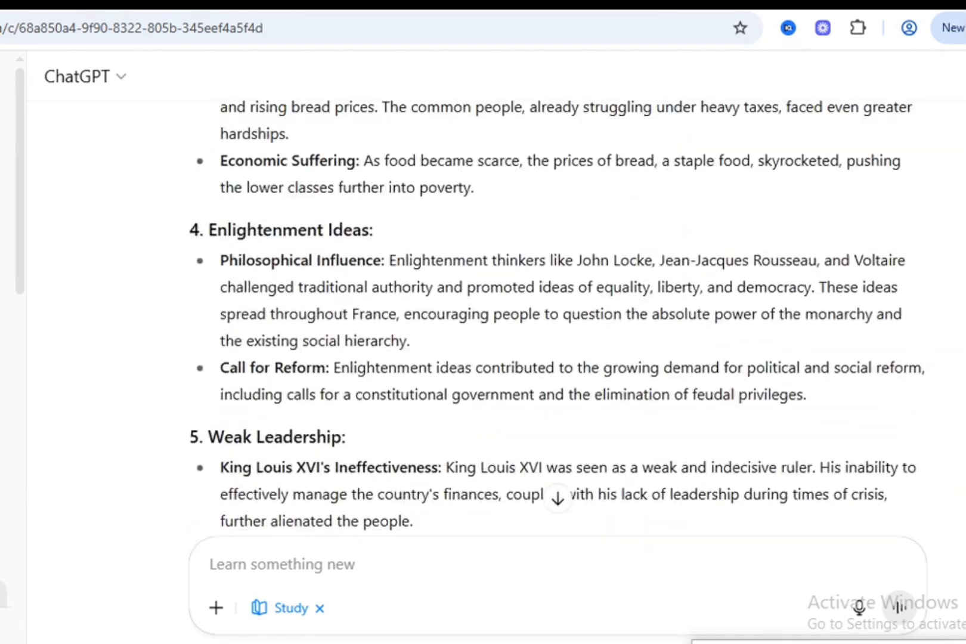
scroll("down", 3)
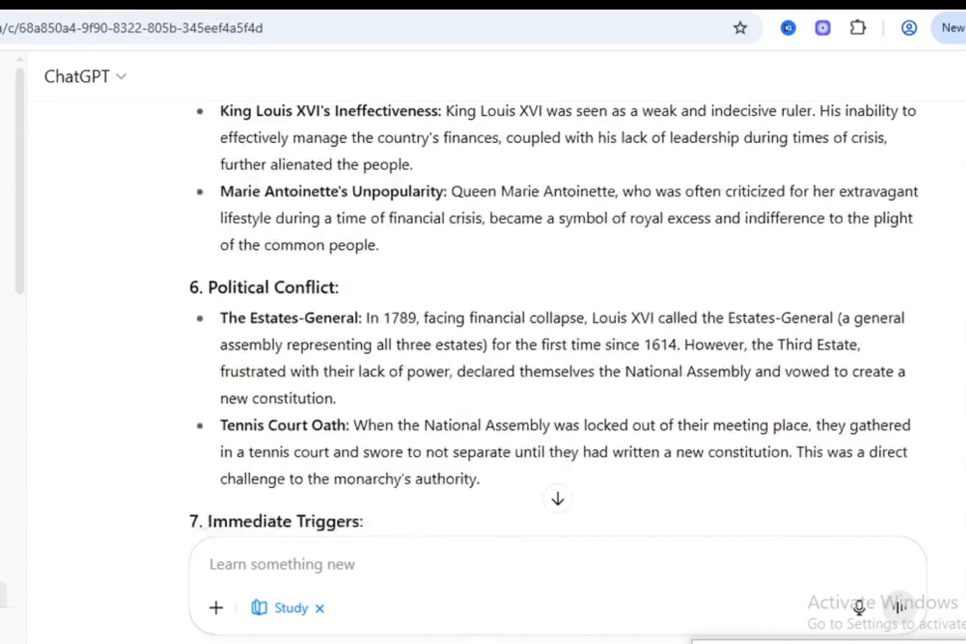
scroll("down", 3)
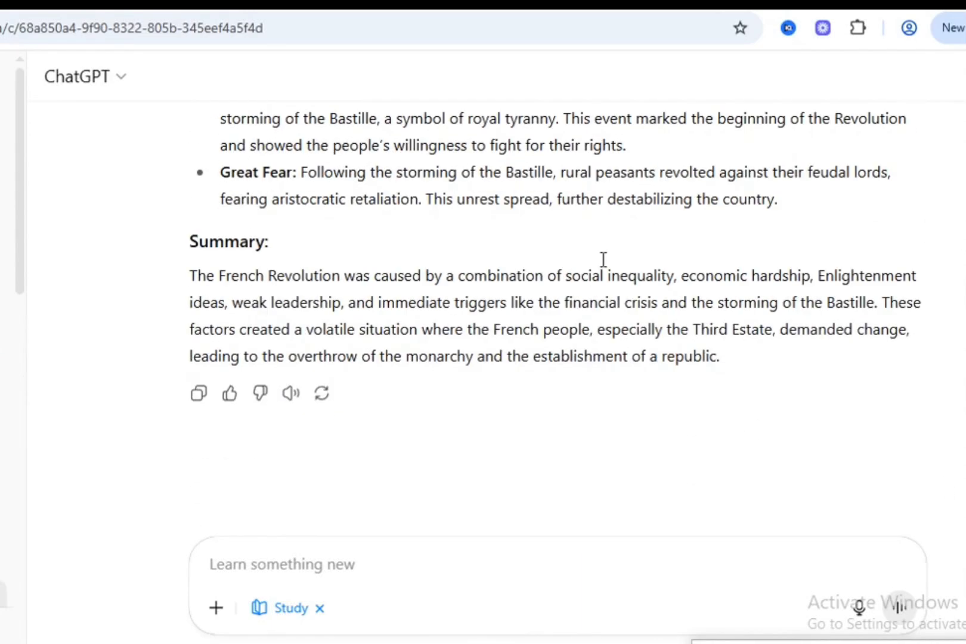
mouse_move(340, 311)
type("Explain Photosynthesis like its a recipe")
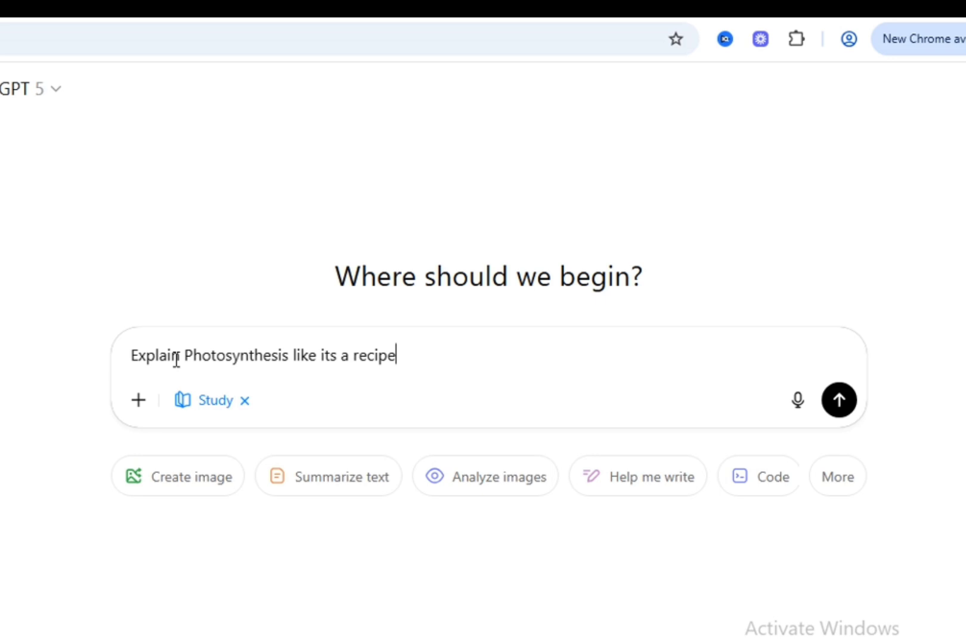
Step: Submit the photosynthesis recipe prompt and read the five-step Photosynthesis Soup reply
left_click(840, 400)
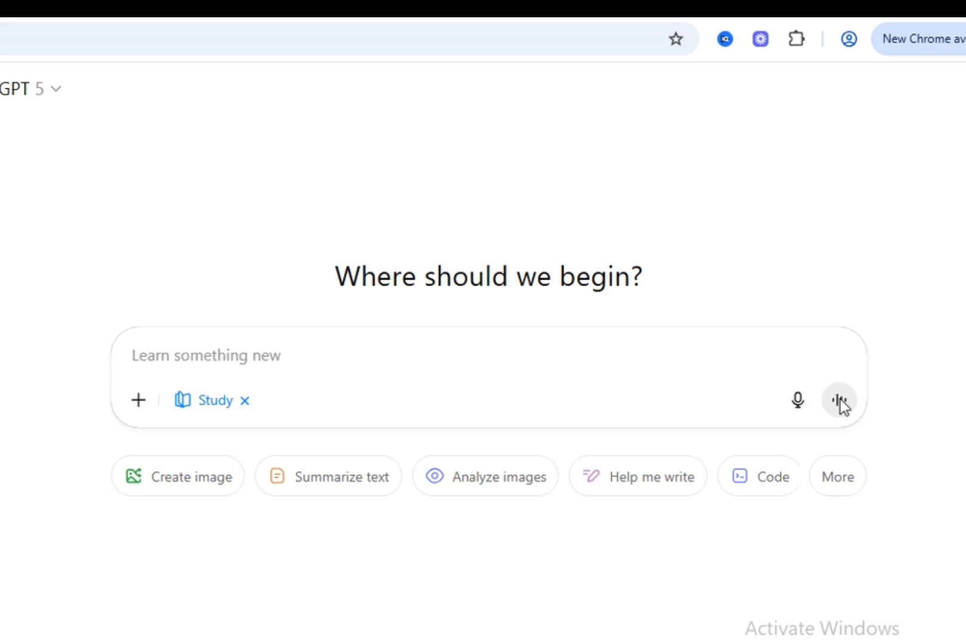
left_click(840, 399)
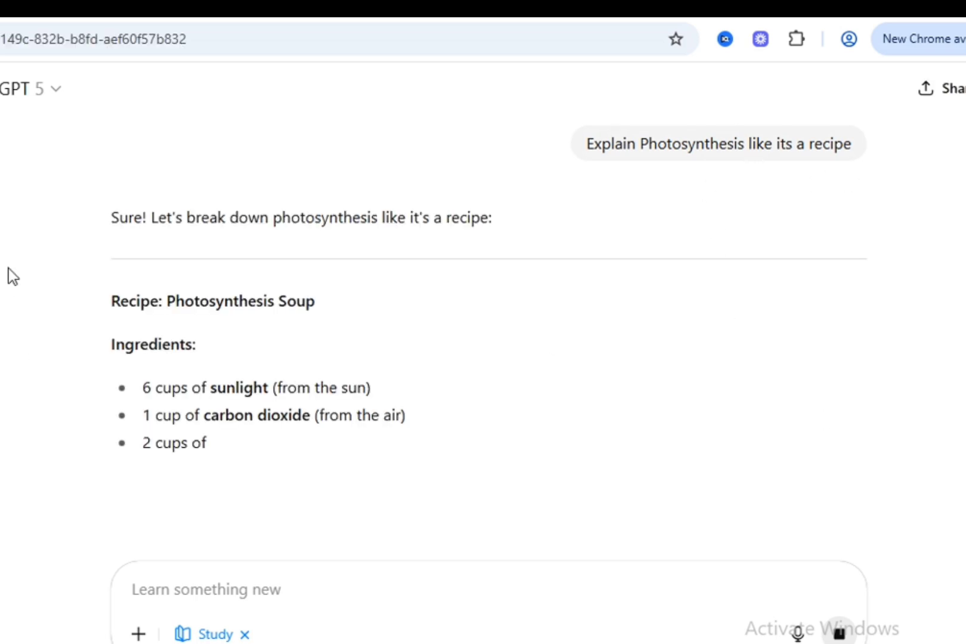
scroll("down", 3)
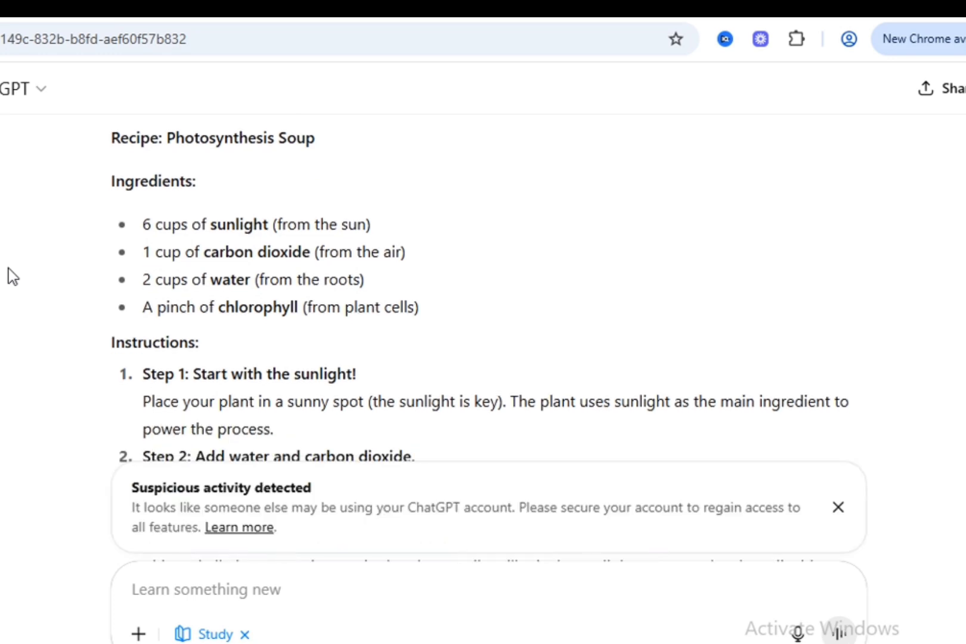
scroll("down", 3)
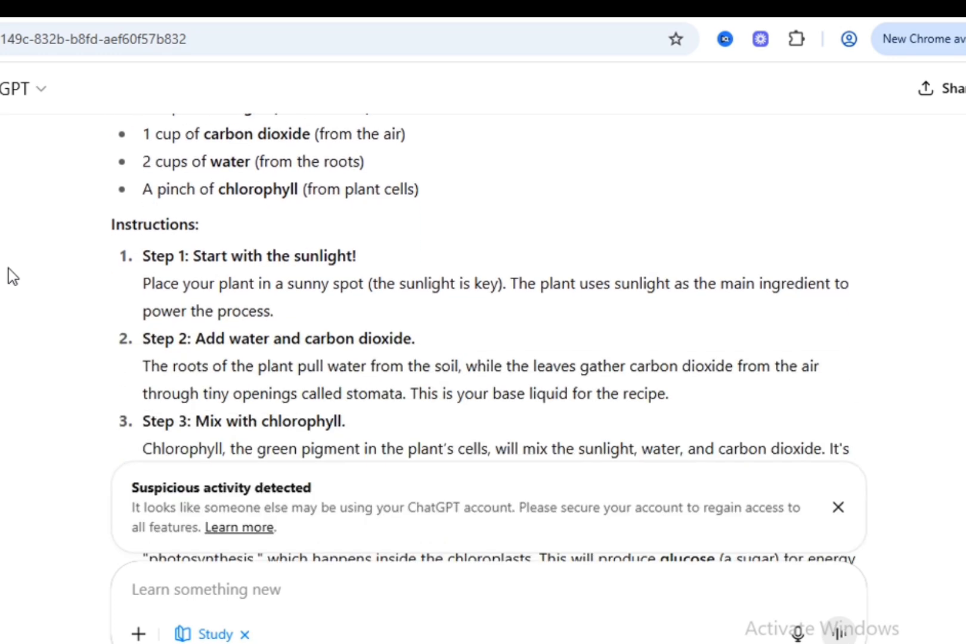
scroll("down", 3)
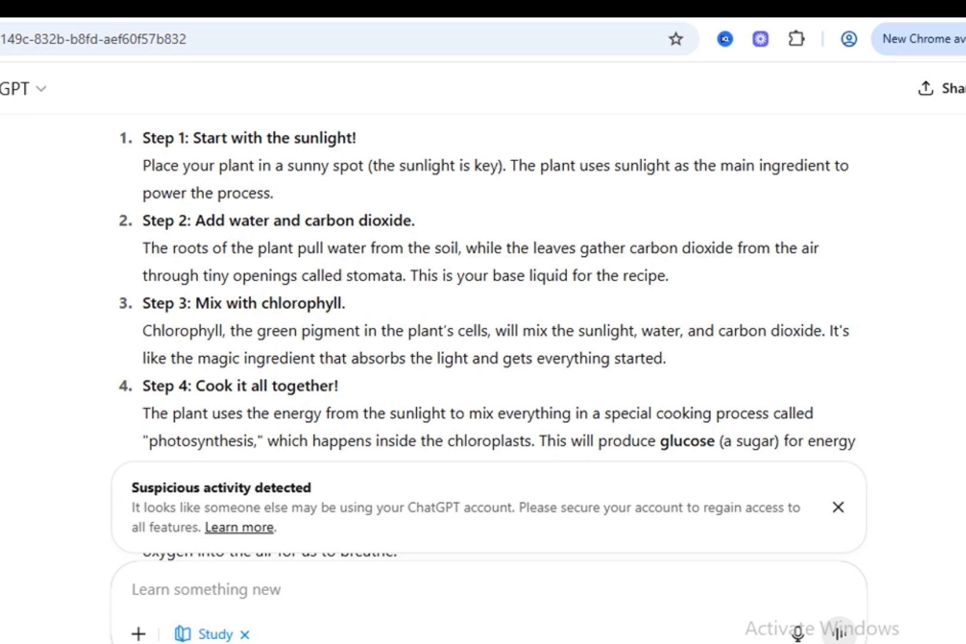
Step: Dismiss the Suspicious activity banner and begin typing the black holes question
left_click(838, 507)
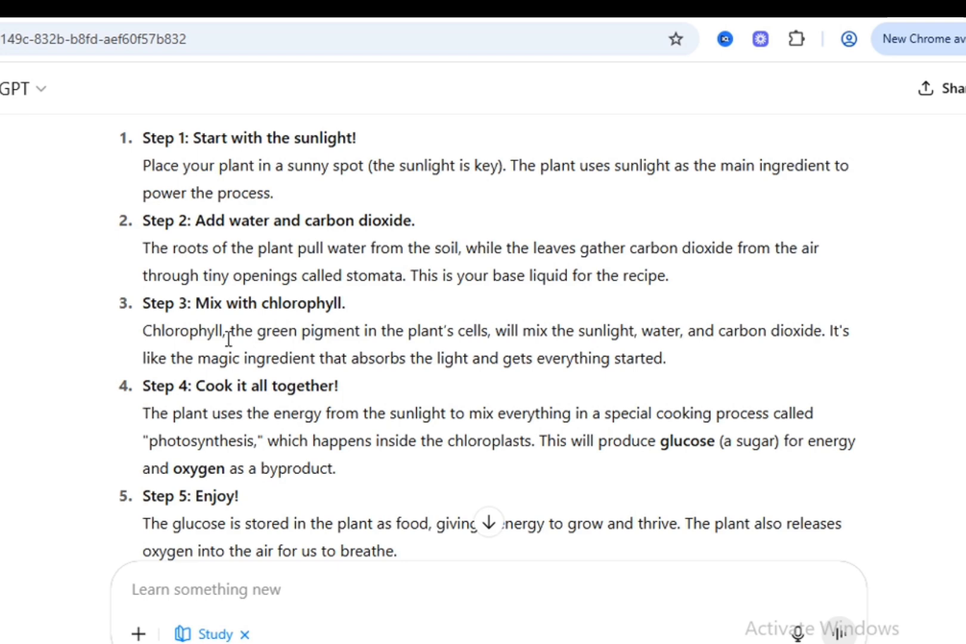
type("so f")
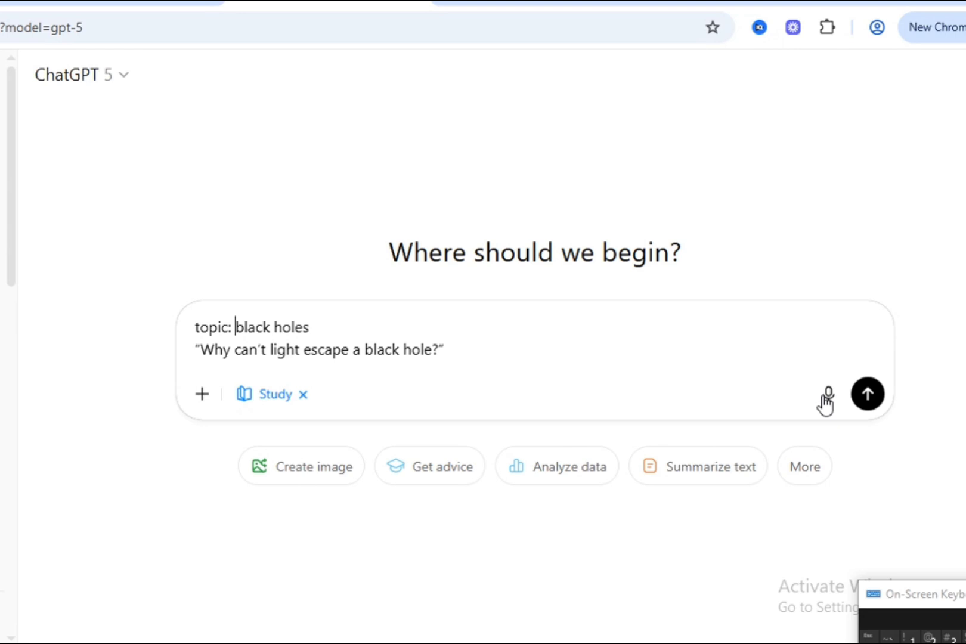
mouse_move(862, 410)
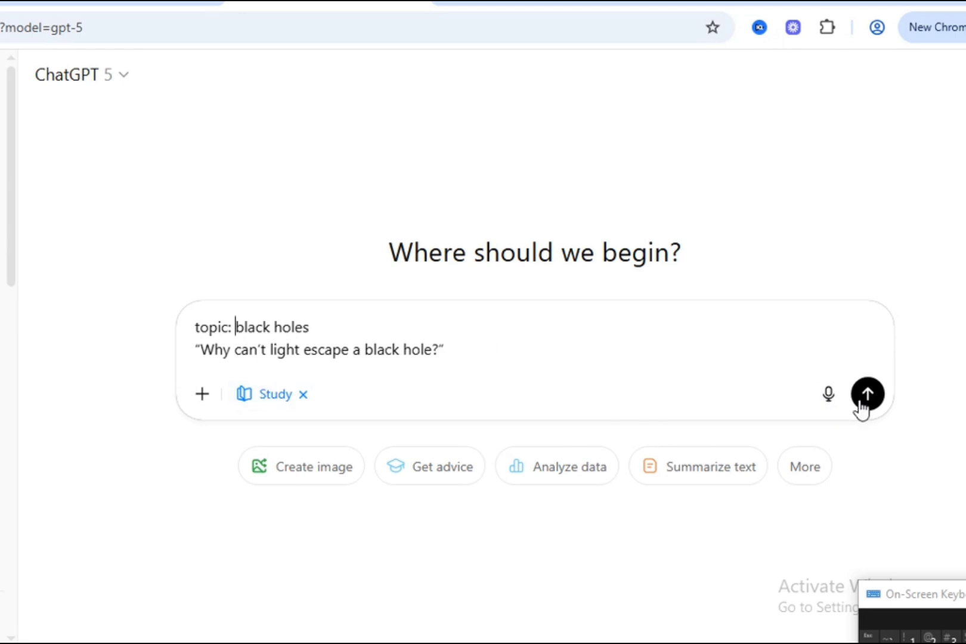
Step: Submit the question about why light can't escape a black hole
left_click(868, 394)
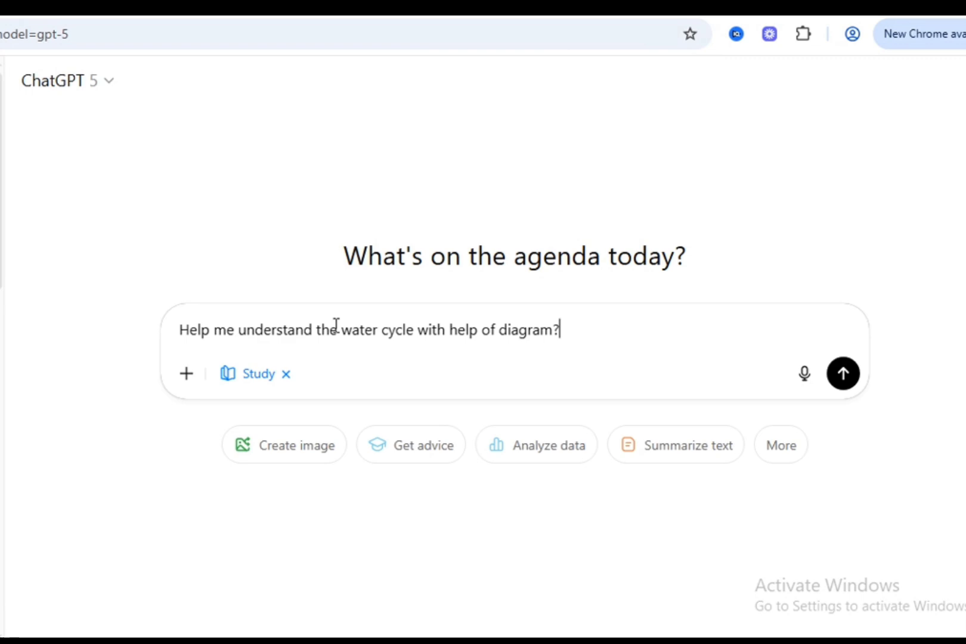
Step: Send the water cycle diagram question, then draft "Teach me basic Spanish greetings." in a new chat
left_click(843, 374)
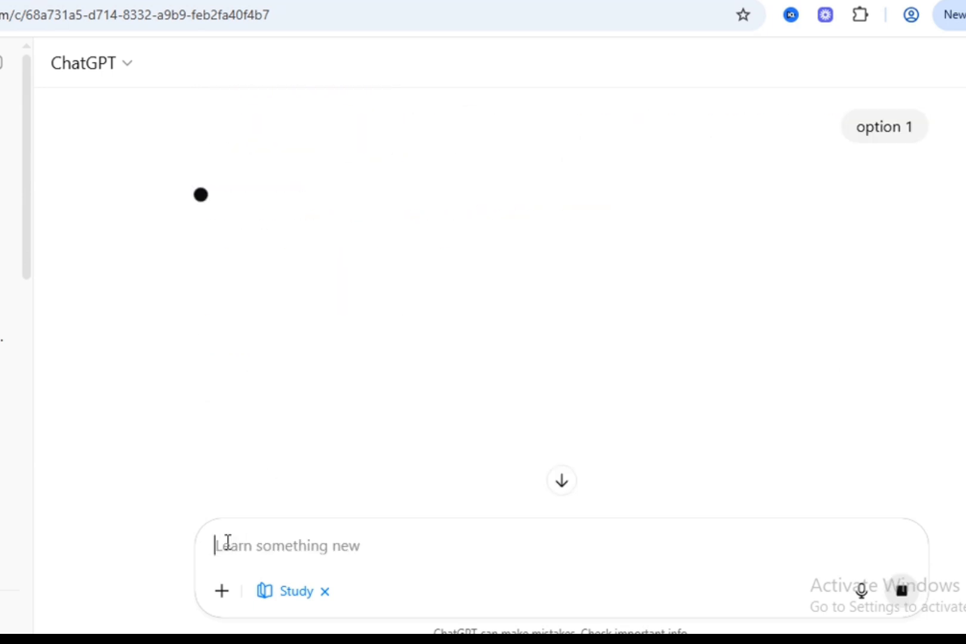
type("Teach me basic Spanish greetings.")
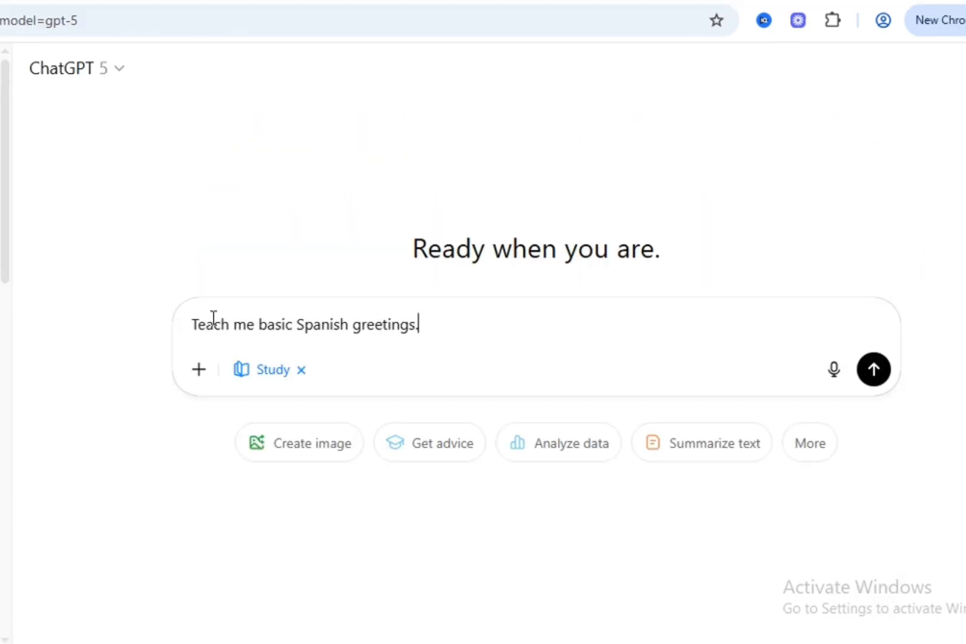
Step: Send the Spanish greetings request, dismiss the Suspicious activity banner and read the thirteen greetings
left_click(873, 370)
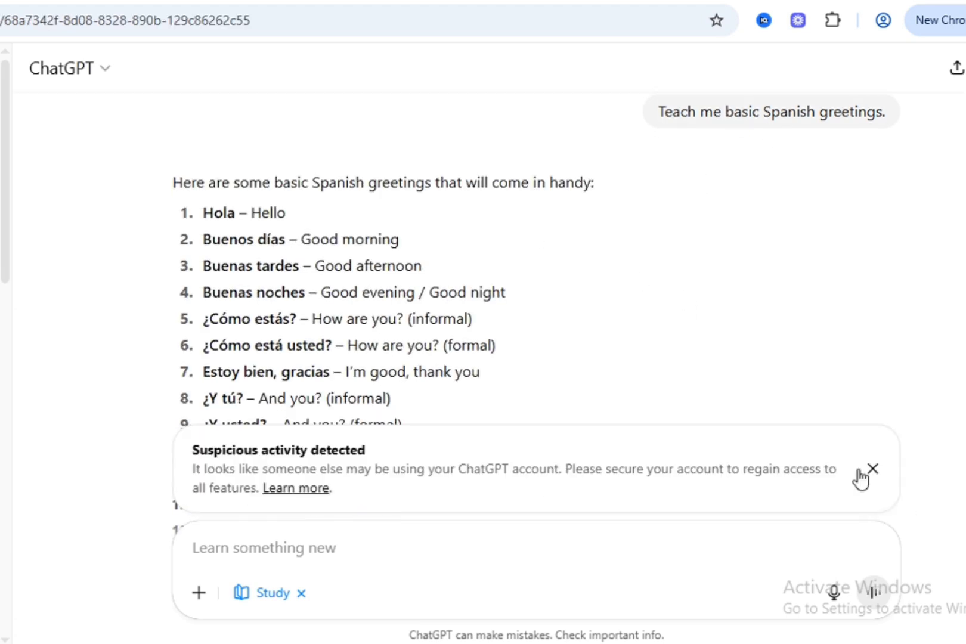
left_click(871, 468)
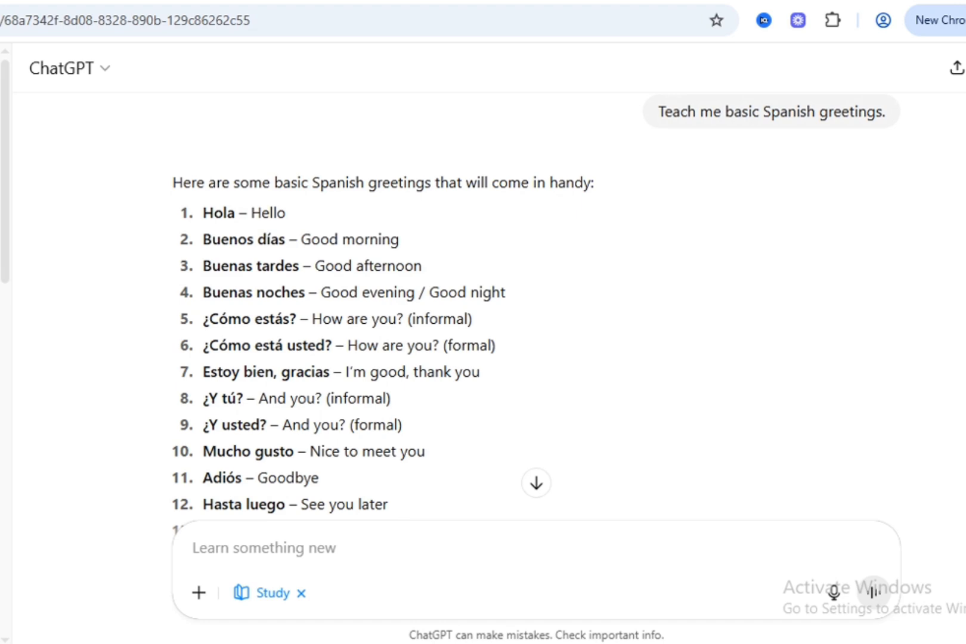
scroll("down", 3)
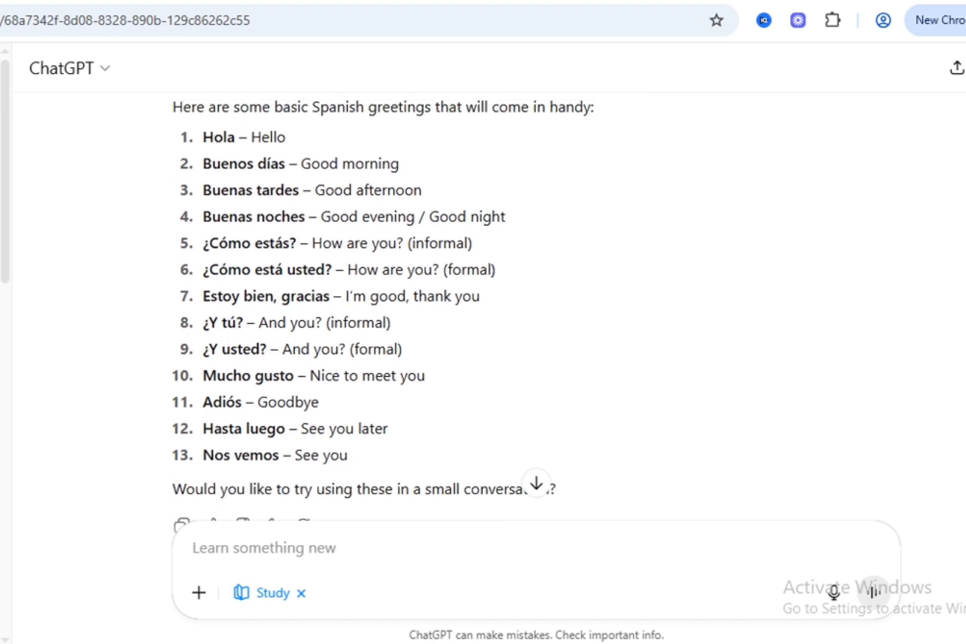